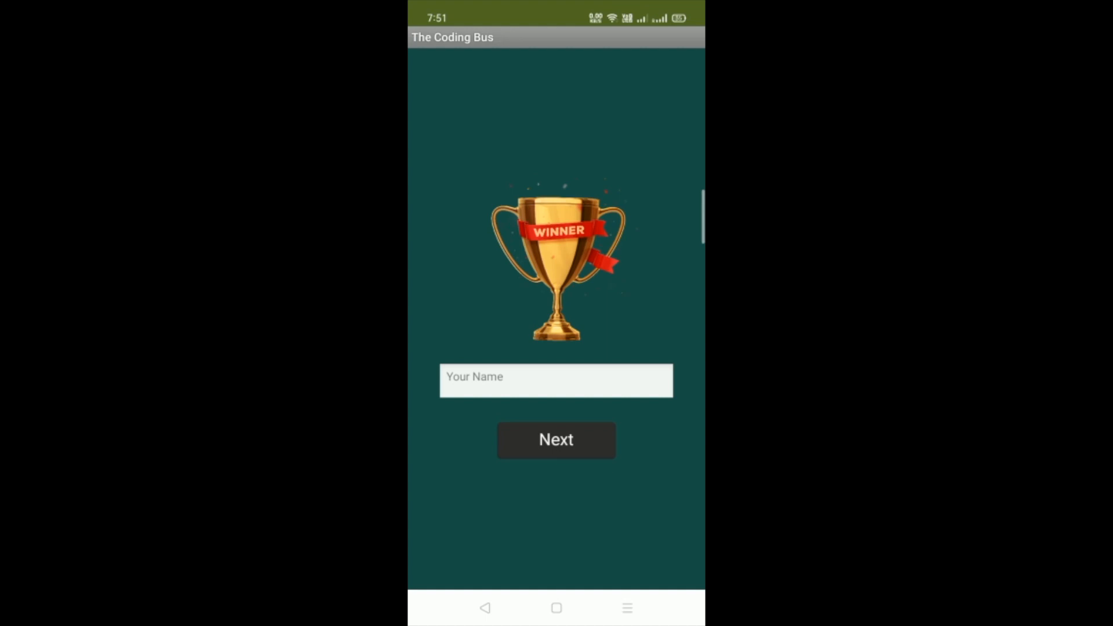
Enter 'The Coding Bus' in the Your Name field
{"action": "left_click", "coordinate": [555, 380]}
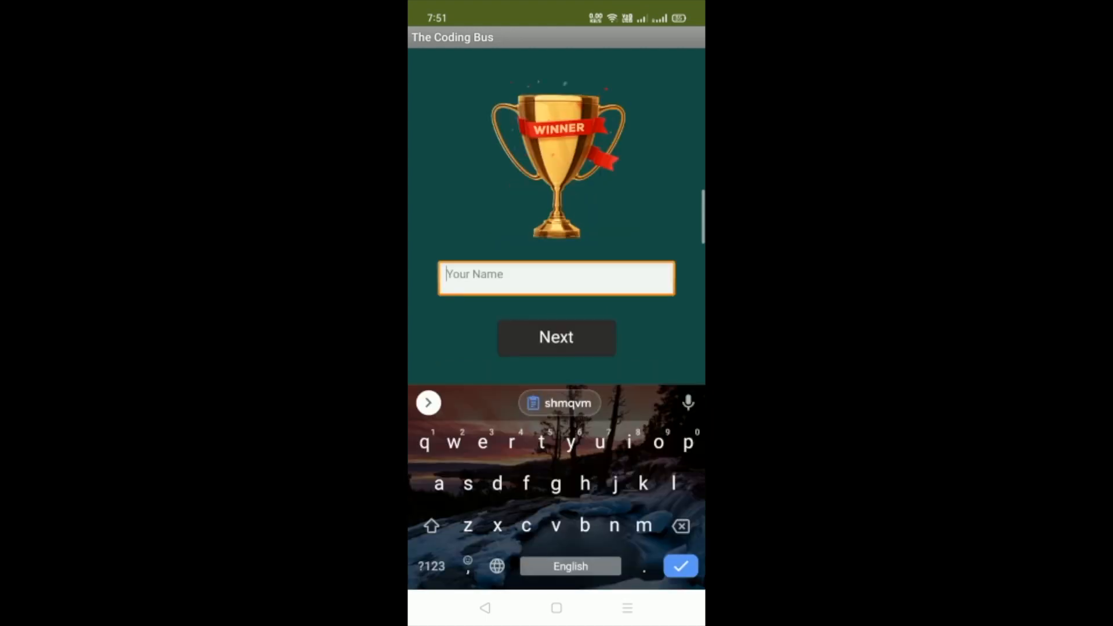
{"action": "type", "text": "The Coding Bus"}
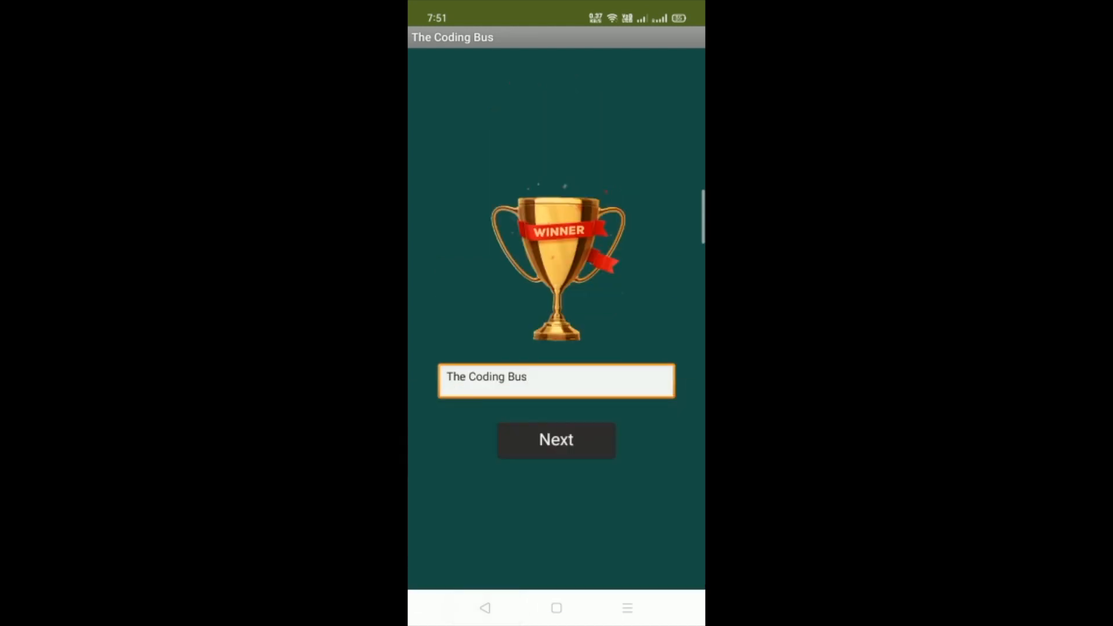
Continue with Next to the first question, 6 + 5, at score 0
{"action": "left_click", "coordinate": [555, 440]}
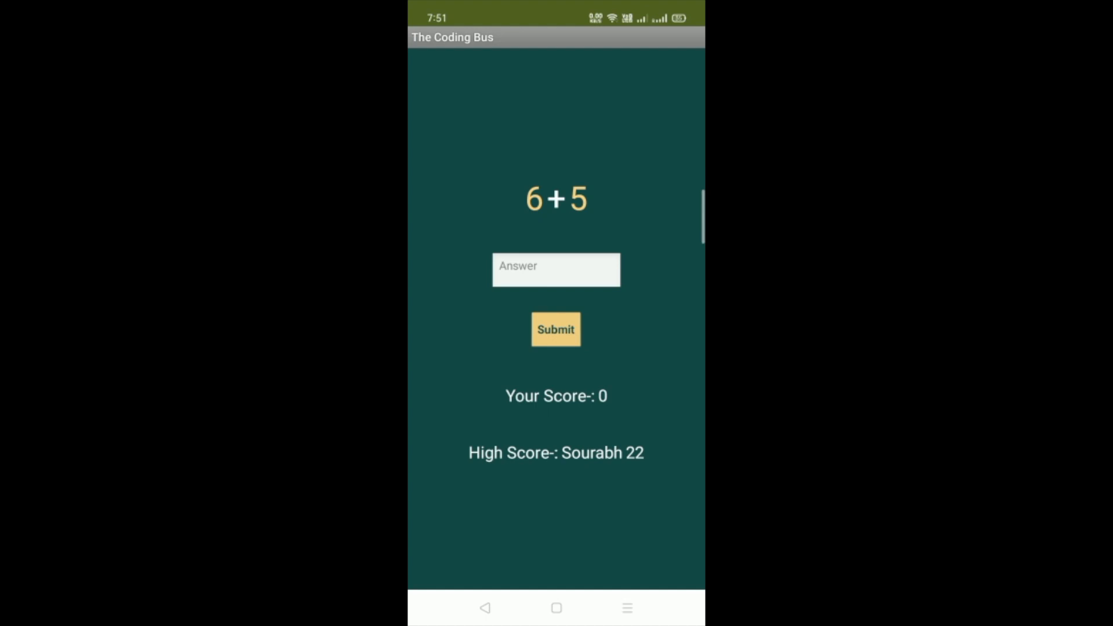
Answer 6 + 5, then submit 2 for 7 + 6, reaching score 2 with 1 + 8 next
{"action": "left_click", "coordinate": [555, 269]}
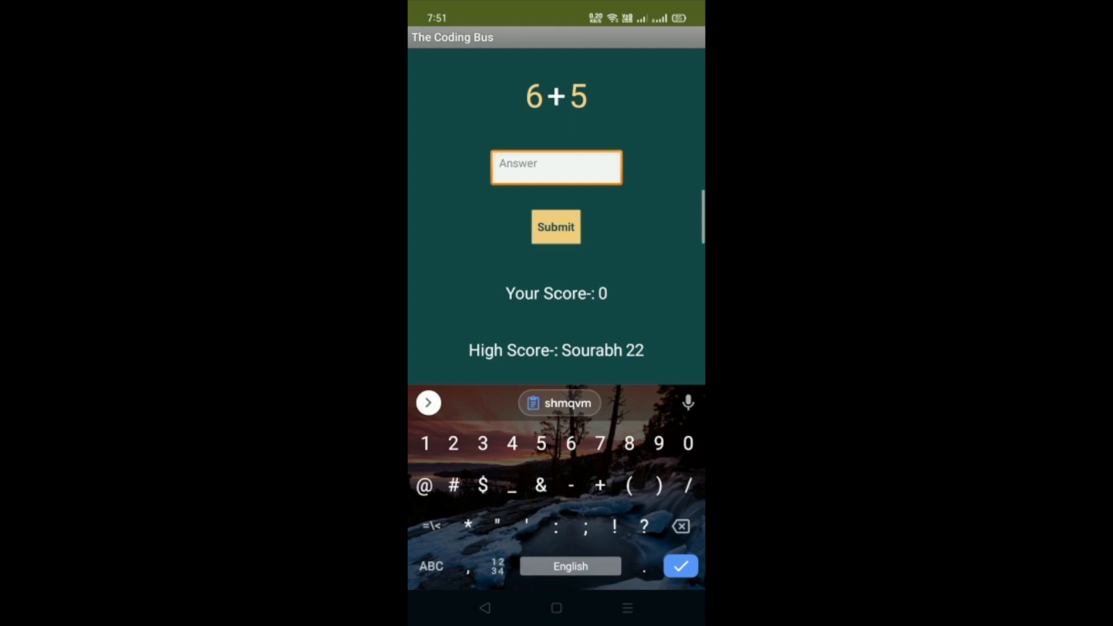
{"action": "left_click", "coordinate": [556, 226]}
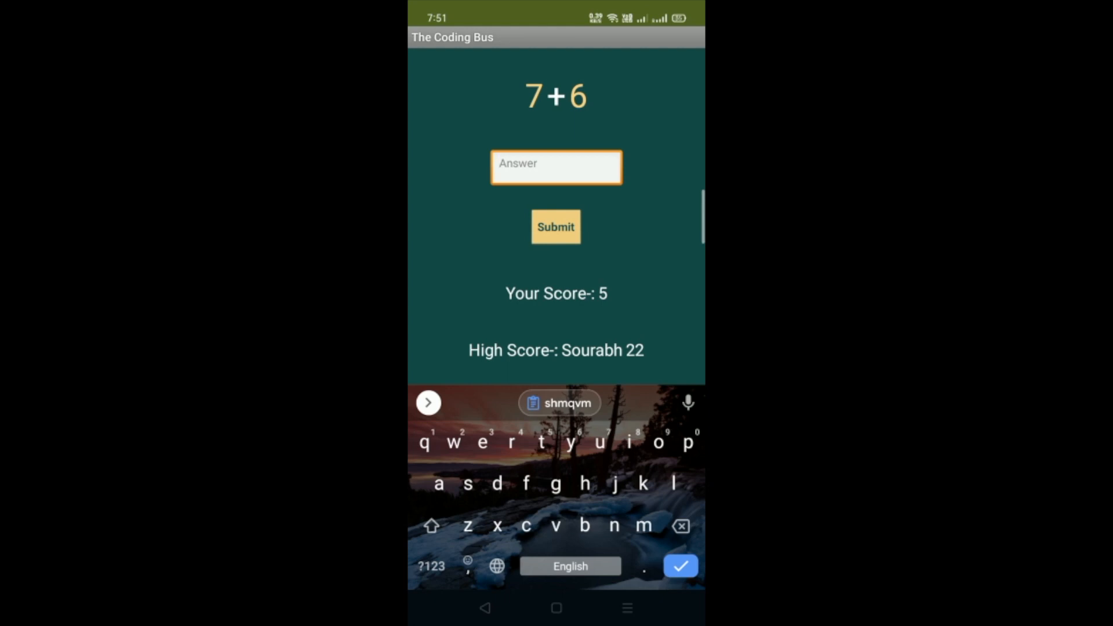
{"action": "type", "text": "2"}
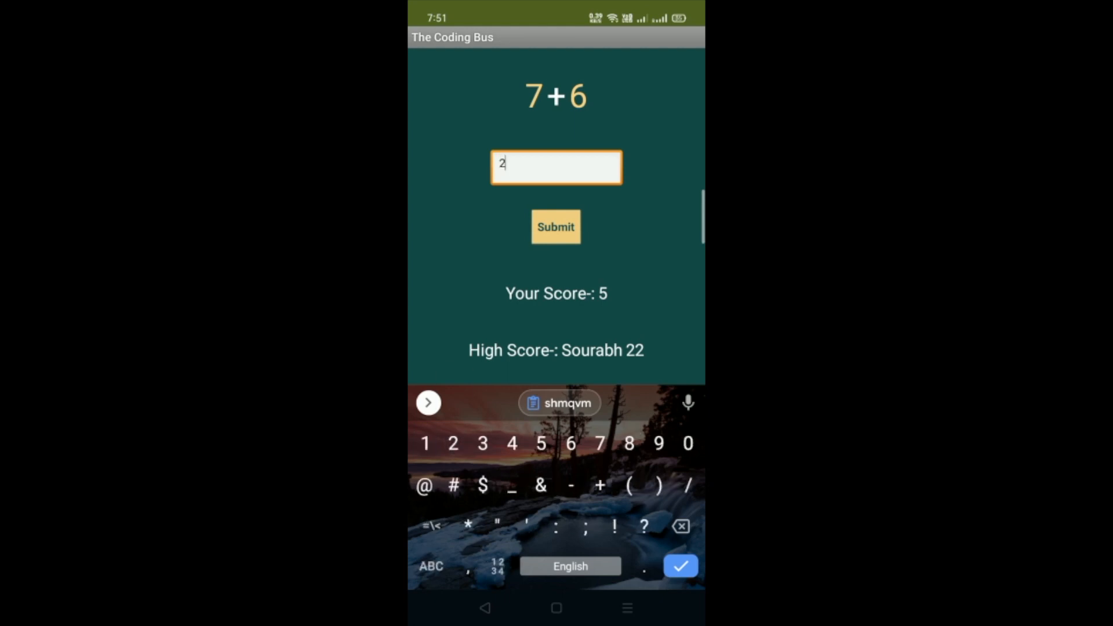
{"action": "left_click", "coordinate": [555, 226]}
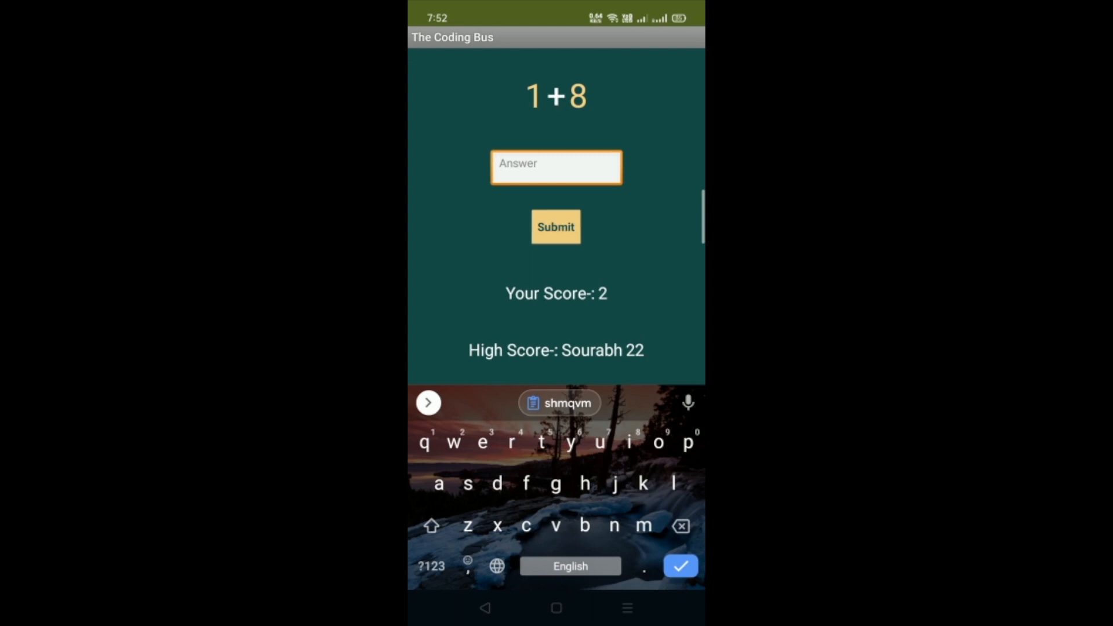
Submit answers for 1+8, 7+3 (10), 10+2 (12), 7+1 (8) and 2+10 (12), reaching 27
{"action": "left_click", "coordinate": [556, 226]}
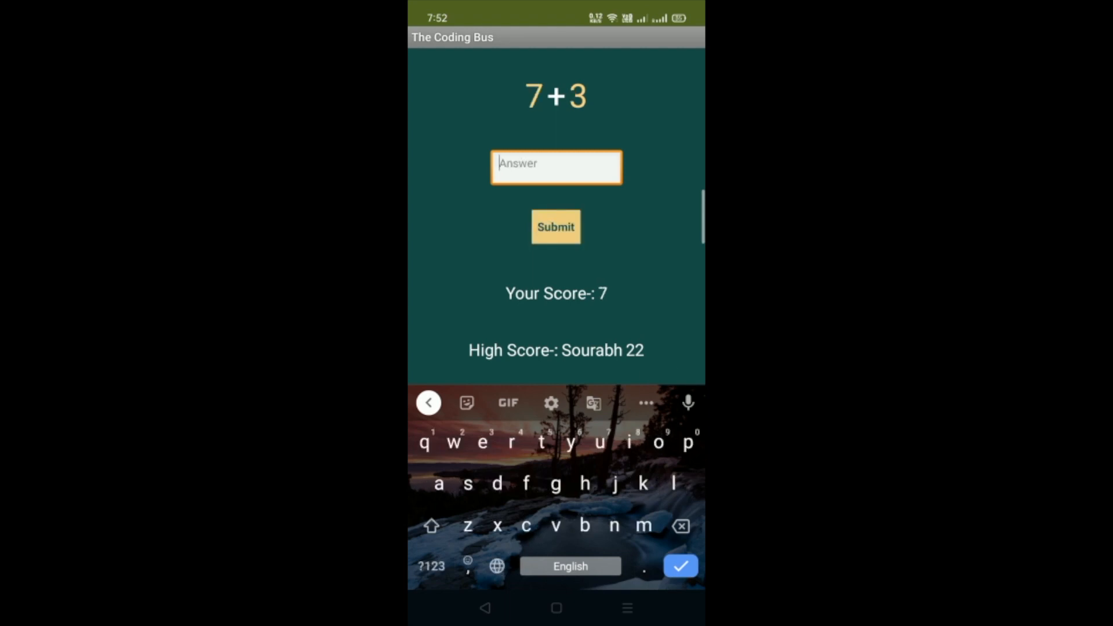
{"action": "type", "text": "10"}
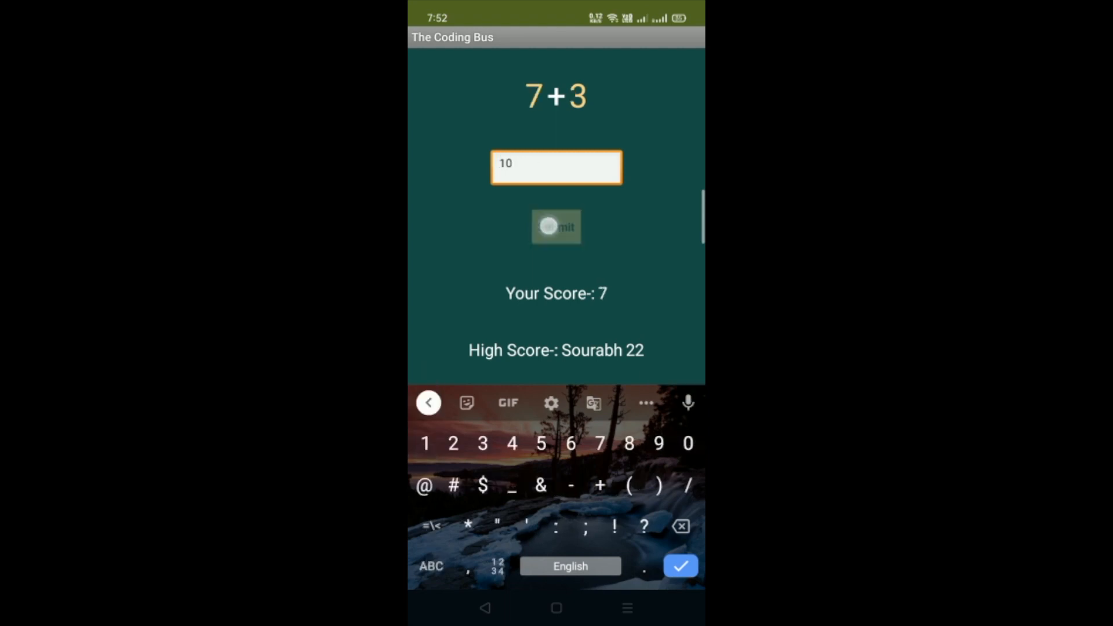
{"action": "left_click", "coordinate": [556, 226]}
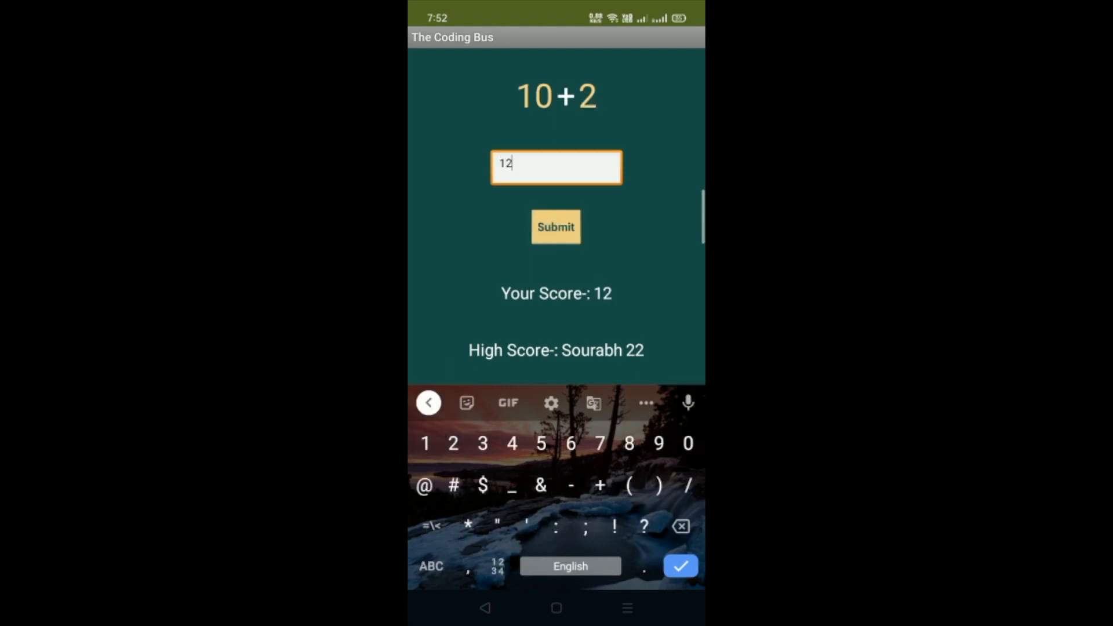
{"action": "left_click", "coordinate": [556, 228]}
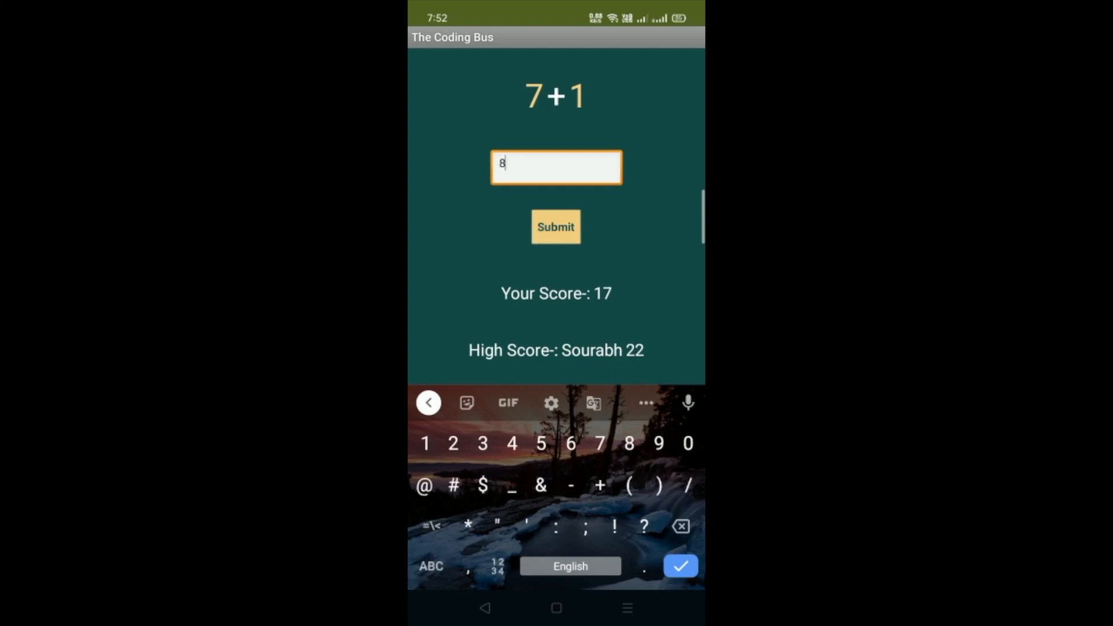
{"action": "left_click", "coordinate": [555, 226]}
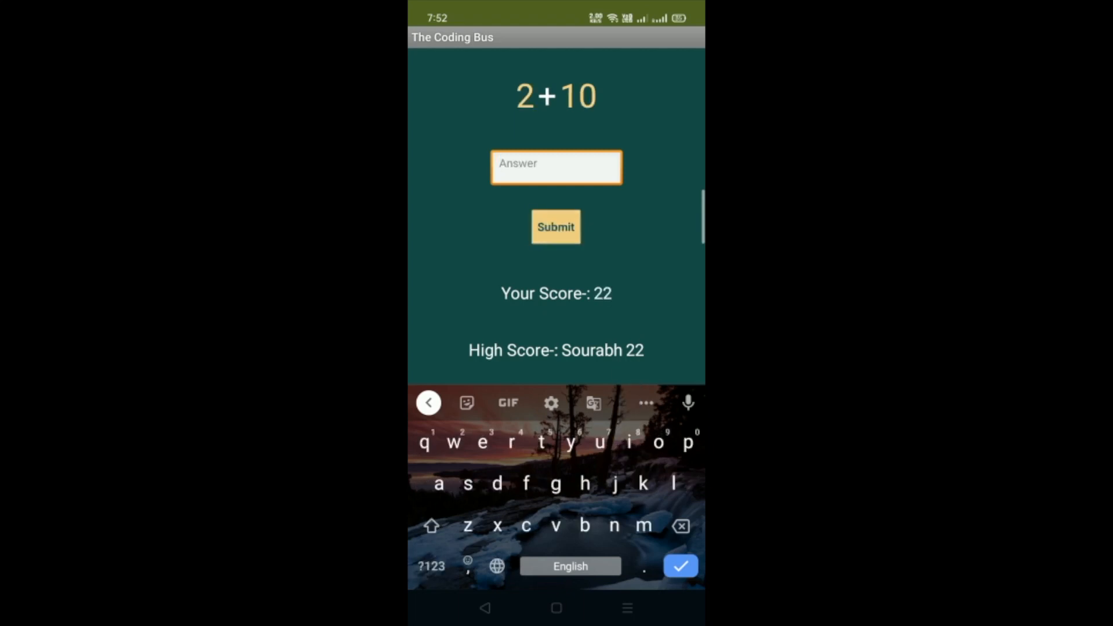
{"action": "type", "text": "12"}
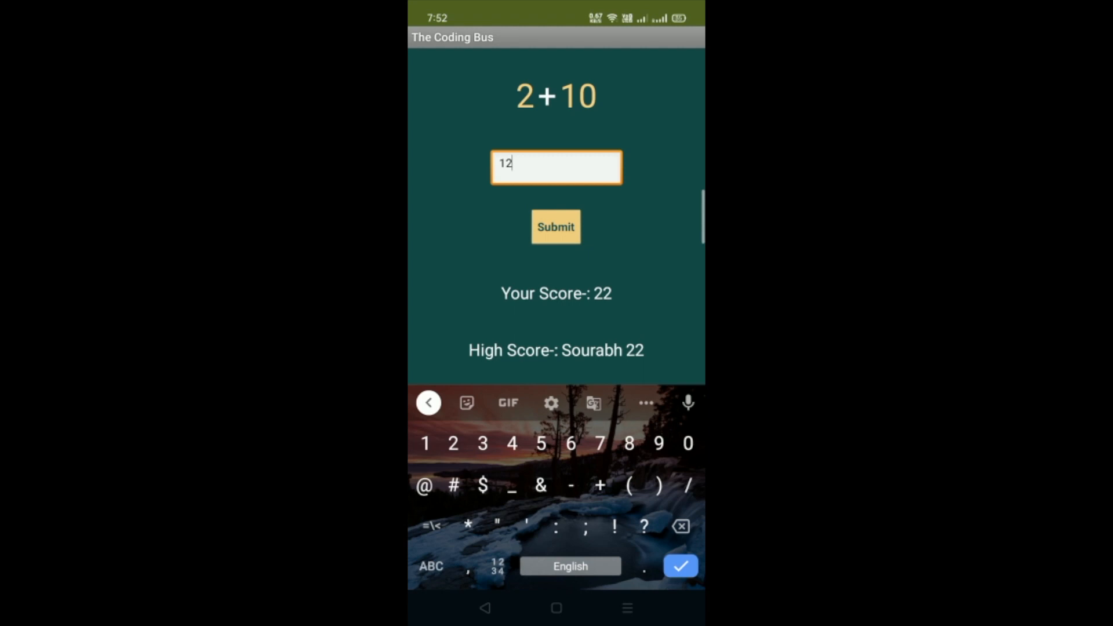
{"action": "left_click", "coordinate": [555, 227]}
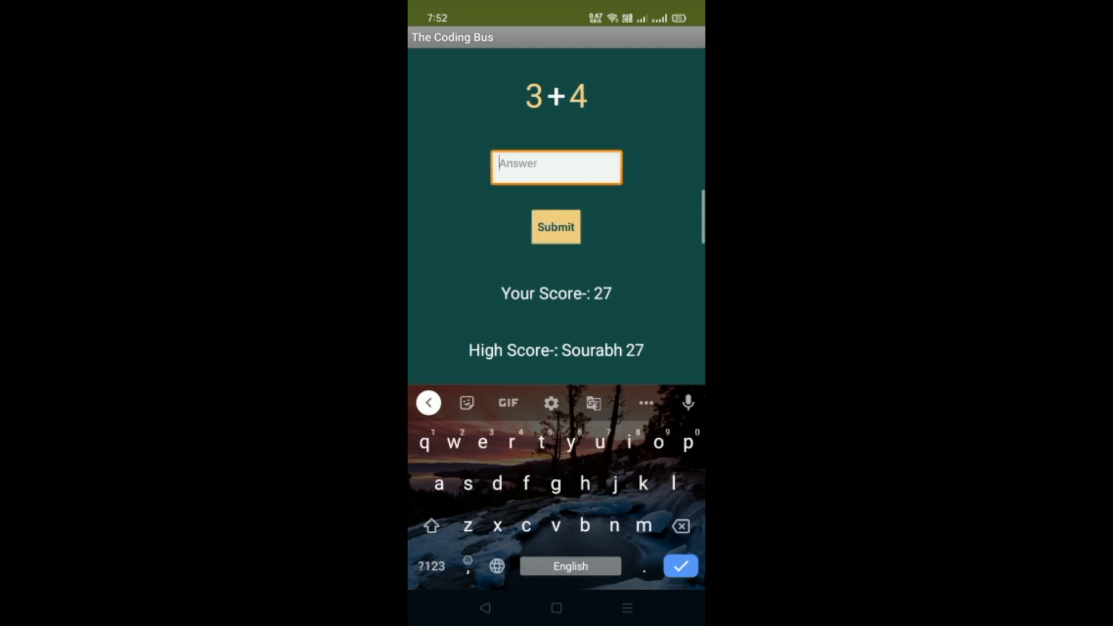